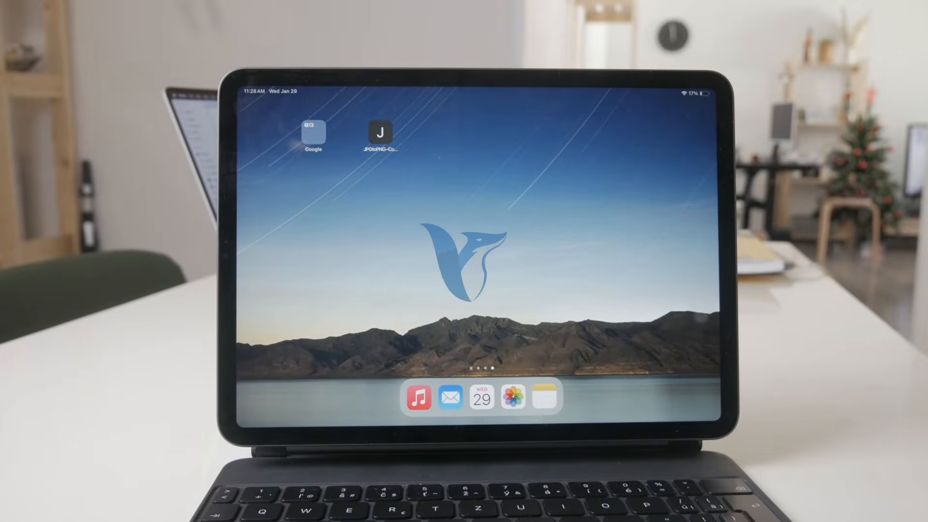
# - Open Settings, scroll the sidebar and go to the Apps list of installed apps
pyautogui.hscroll(-3)
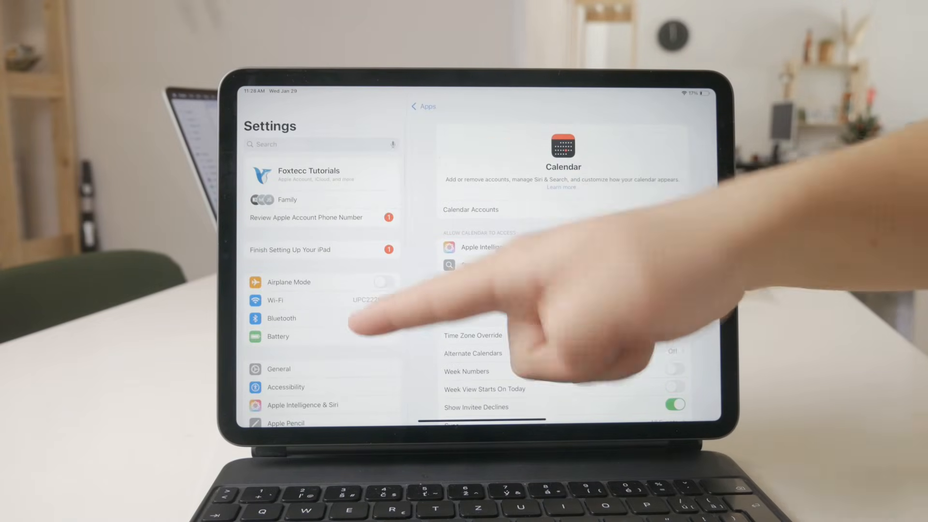
pyautogui.scroll(-3)
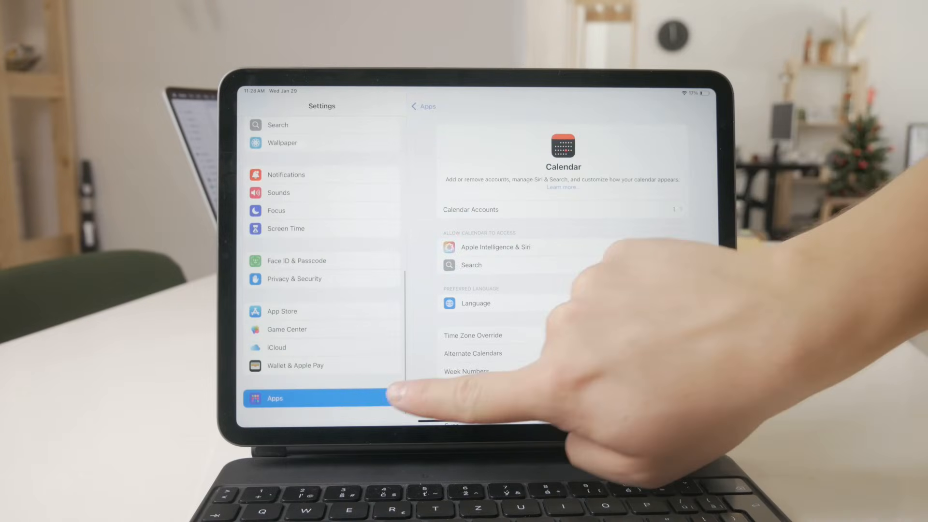
pyautogui.click(423, 106)
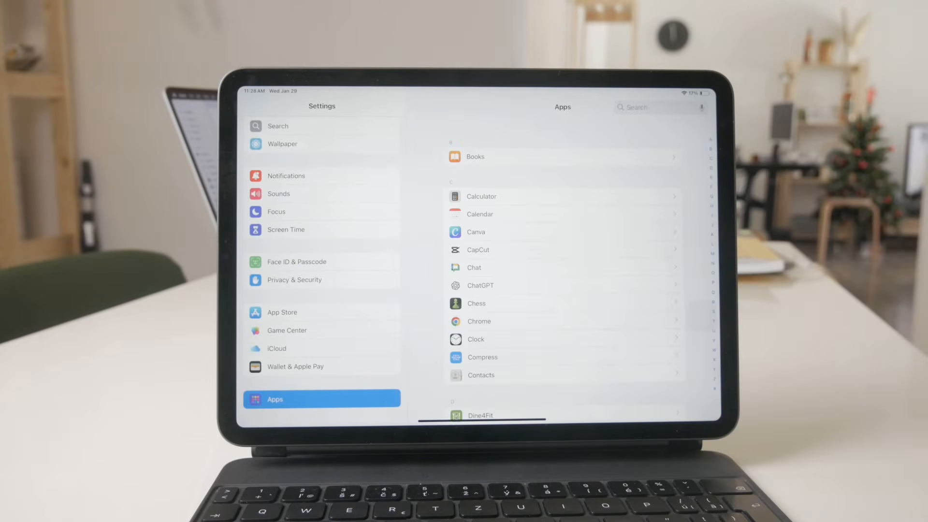
pyautogui.scroll(-3)
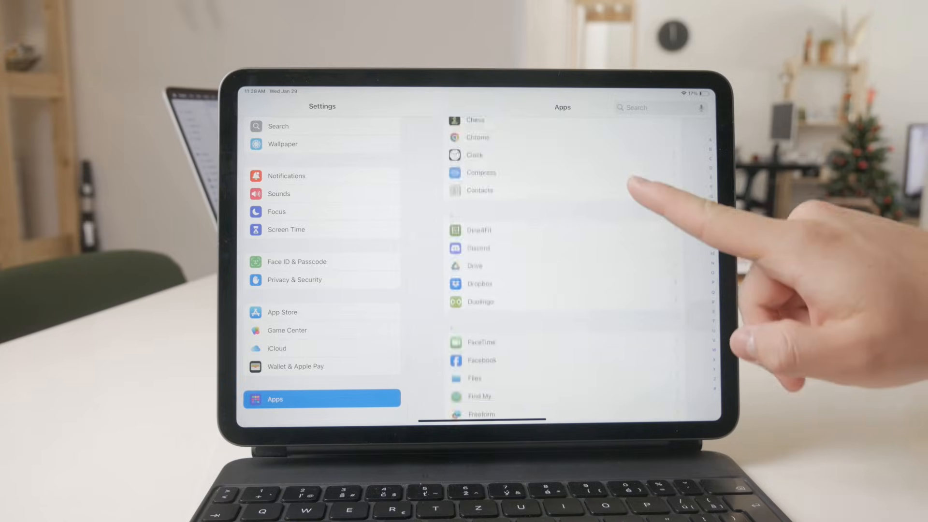
pyautogui.scroll(-3)
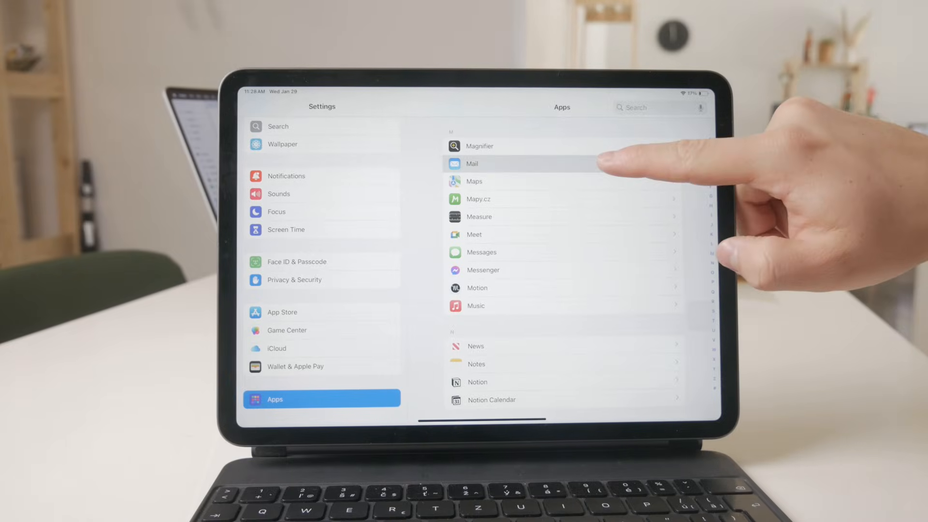
pyautogui.click(472, 164)
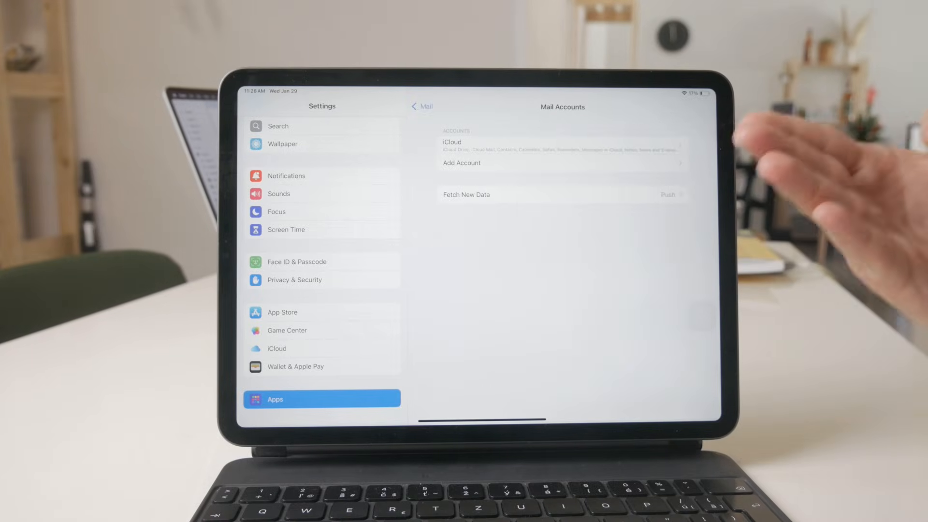
pyautogui.moveTo(717, 119)
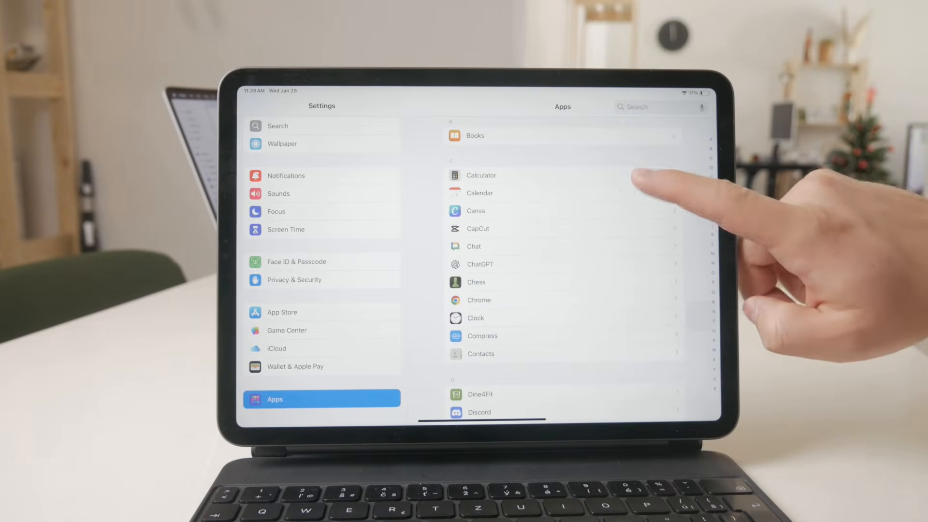
# - Open the Calendar app's settings from the Apps list
pyautogui.click(476, 193)
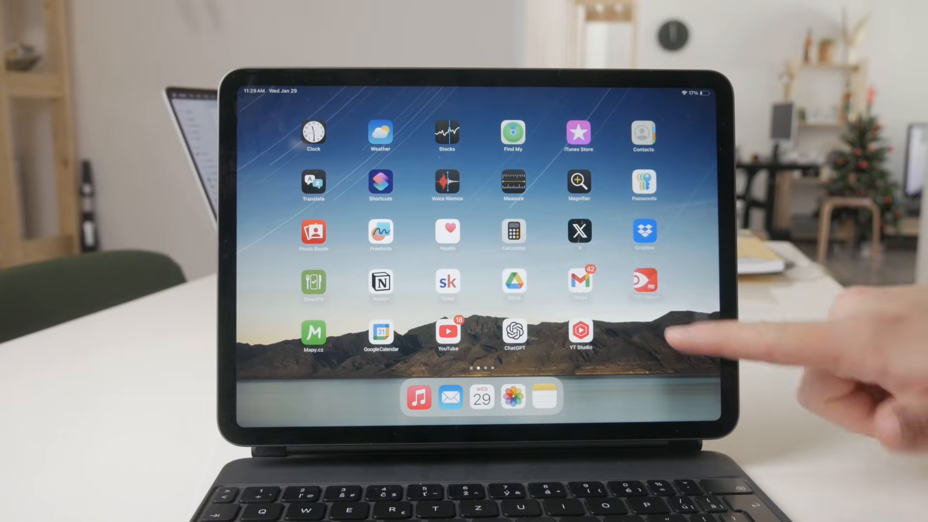
pyautogui.moveTo(645, 290)
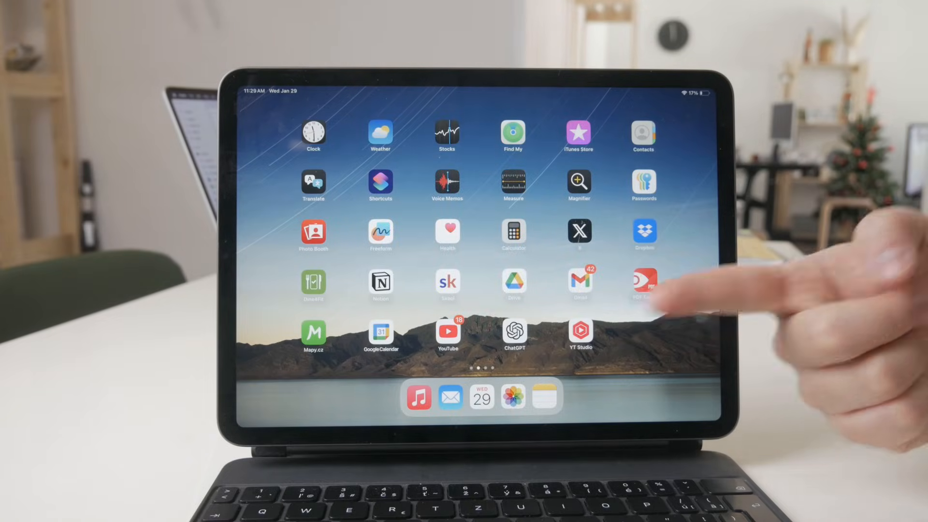